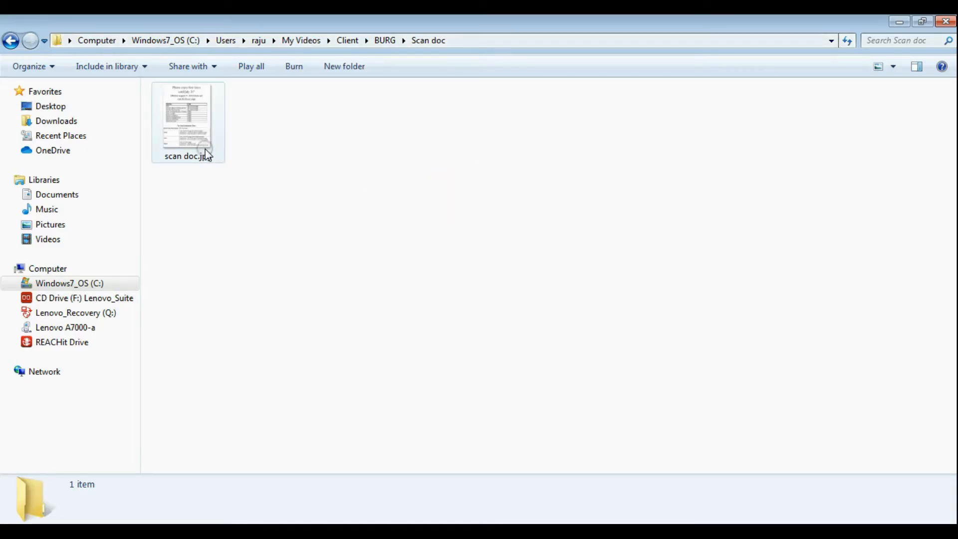
- Open scan doc.jpg for editing in Paint from Explorer's context menu
{"action": "right_click", "coordinate": [188, 119]}
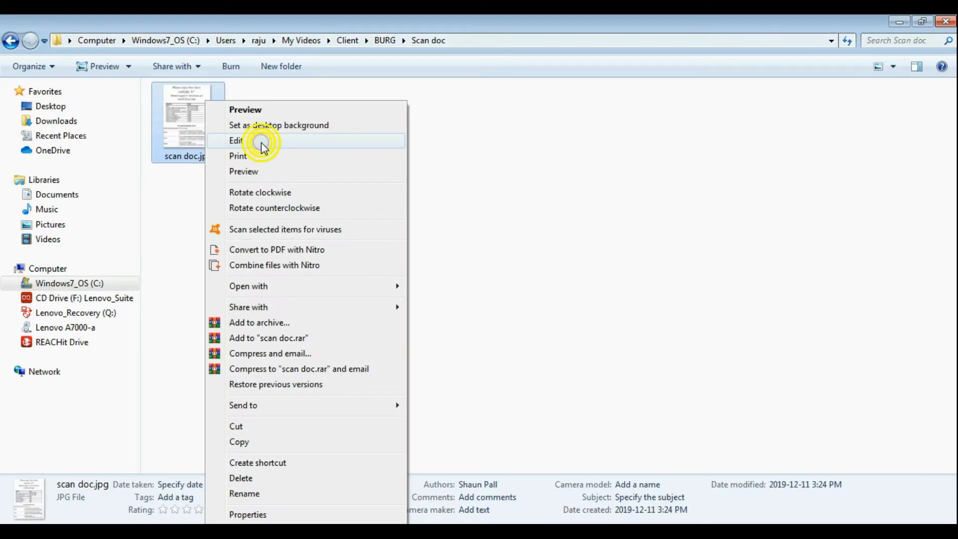
{"action": "left_click", "coordinate": [235, 140]}
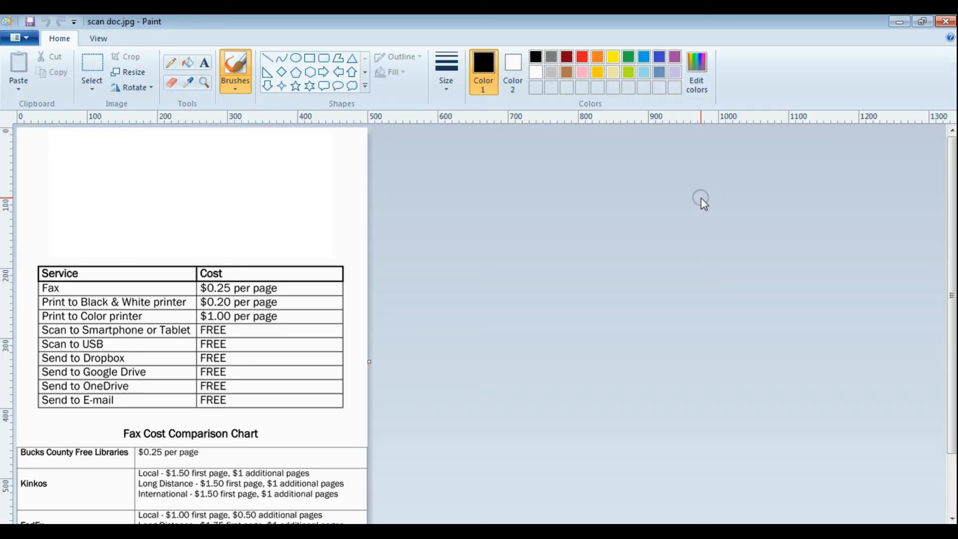
{"action": "mouse_move", "coordinate": [447, 263]}
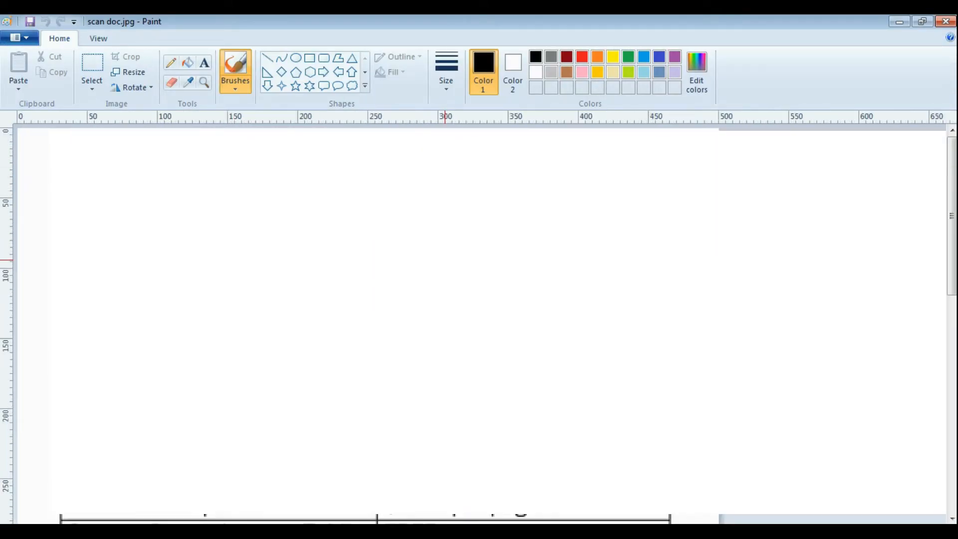
{"action": "scroll", "scroll_direction": "down", "scroll_amount": 3}
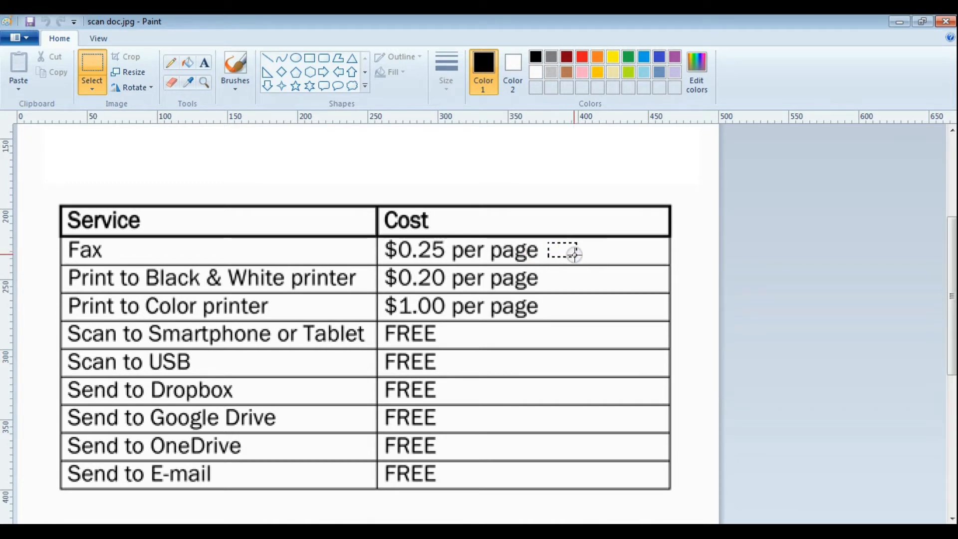
- Select the old prices in the Cost column so they can be erased
{"action": "left_click_drag", "start_coordinate": [550, 242], "coordinate": [636, 260]}
{"action": "type", "text": "$200"}
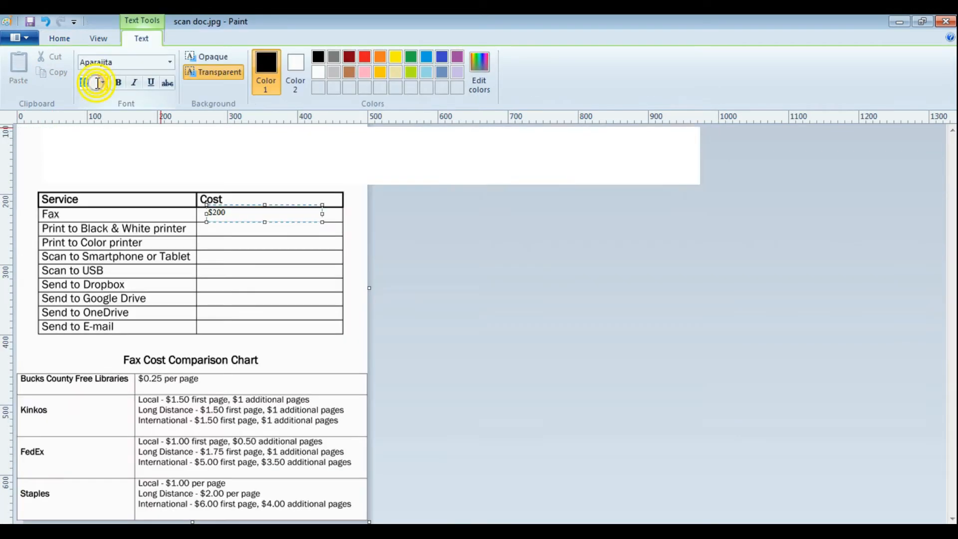
- Set text size 15 and place $500 in the Print to Black & White printer row
{"action": "left_click", "coordinate": [88, 83]}
{"action": "type", "text": "$"}
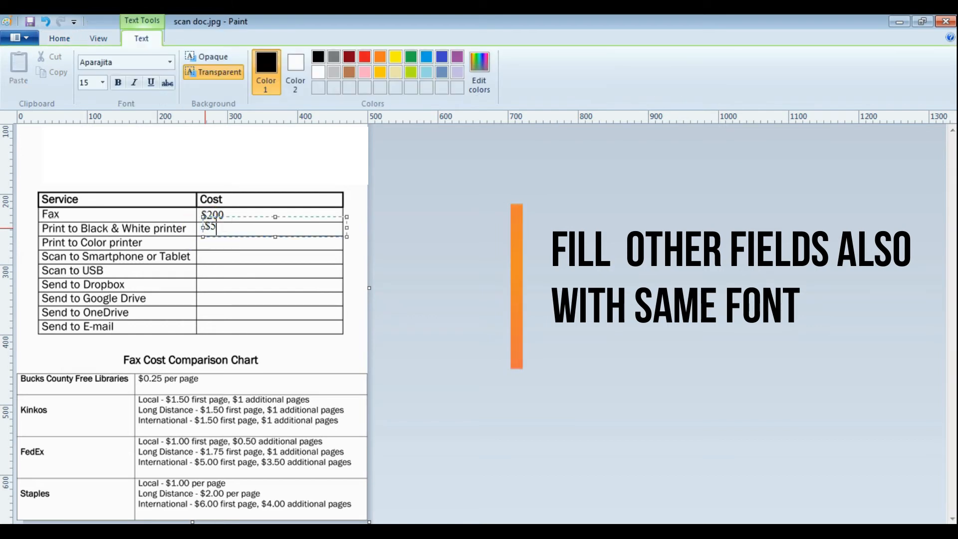
{"action": "type", "text": "500"}
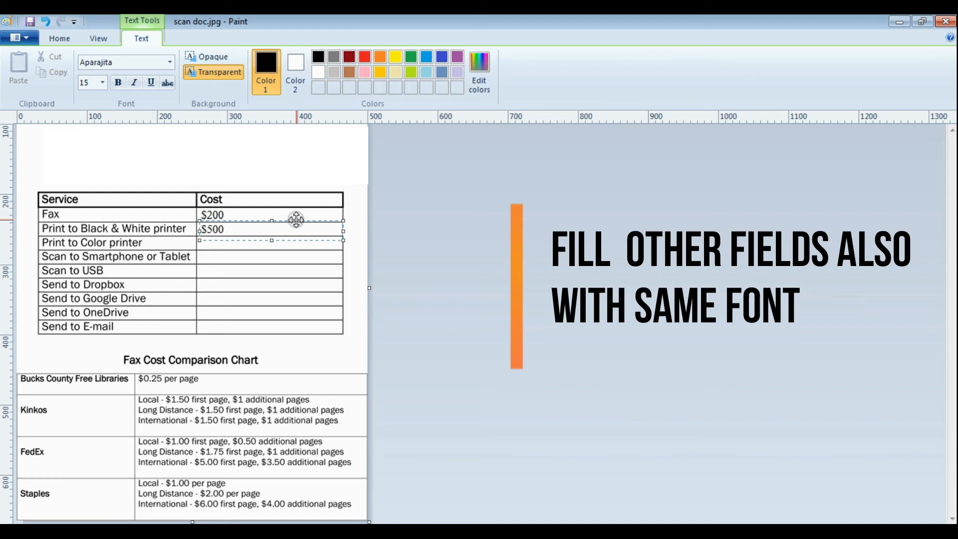
{"action": "left_click", "coordinate": [206, 243]}
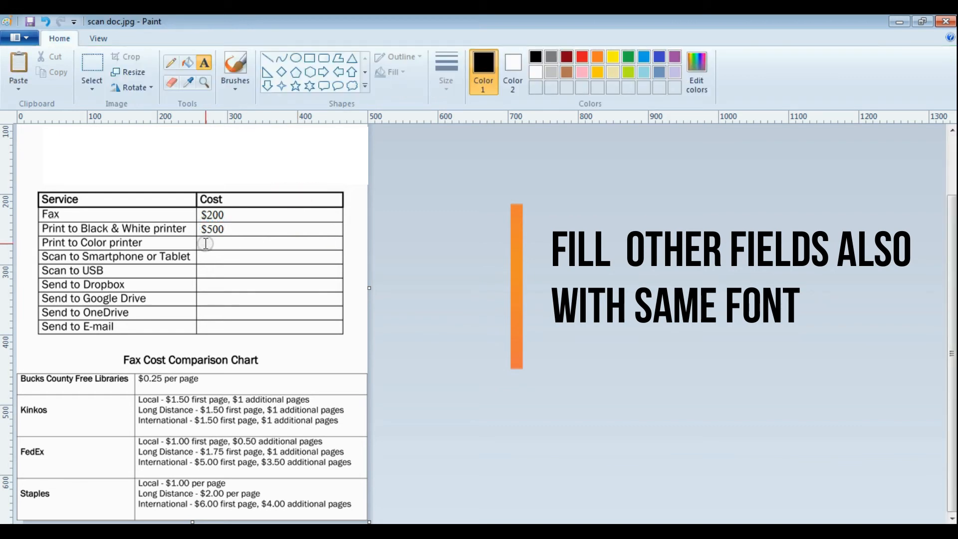